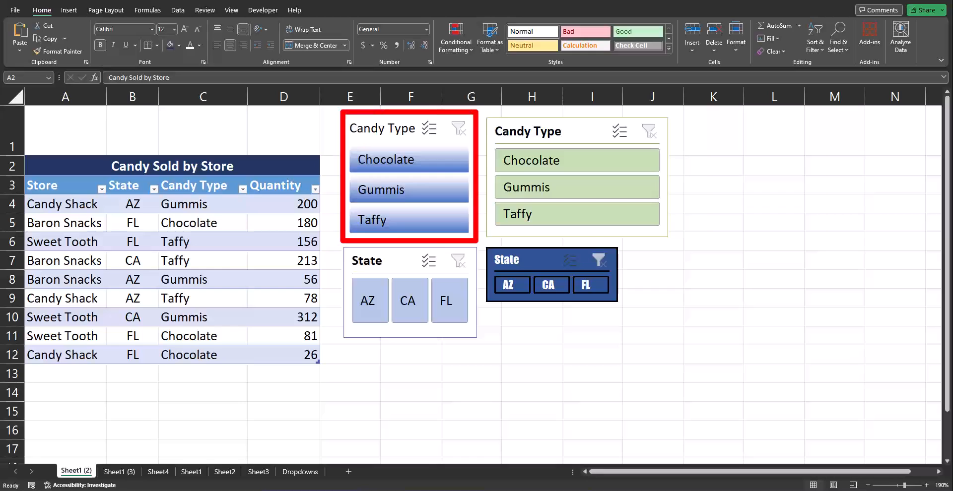
Insert a Candy Type slicer and filter the table, first to Taffy, then to Chocolate.
click(576, 131)
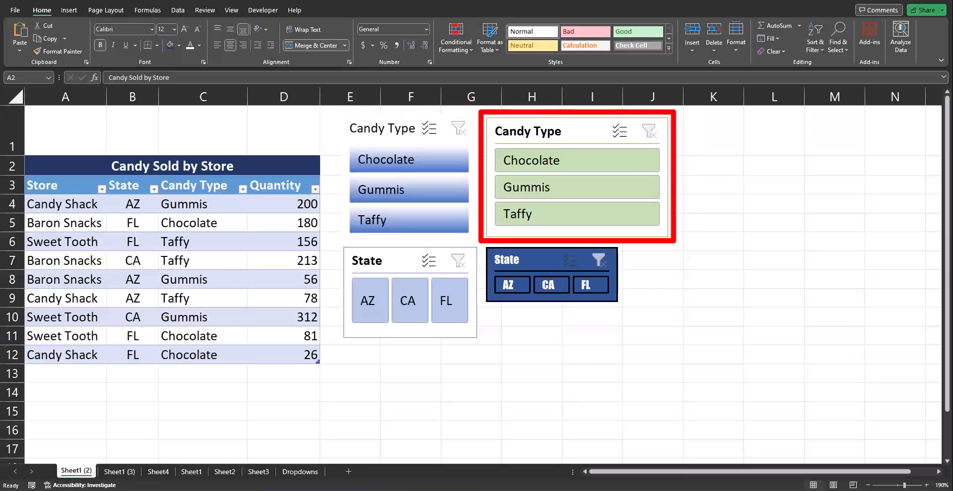
click(549, 274)
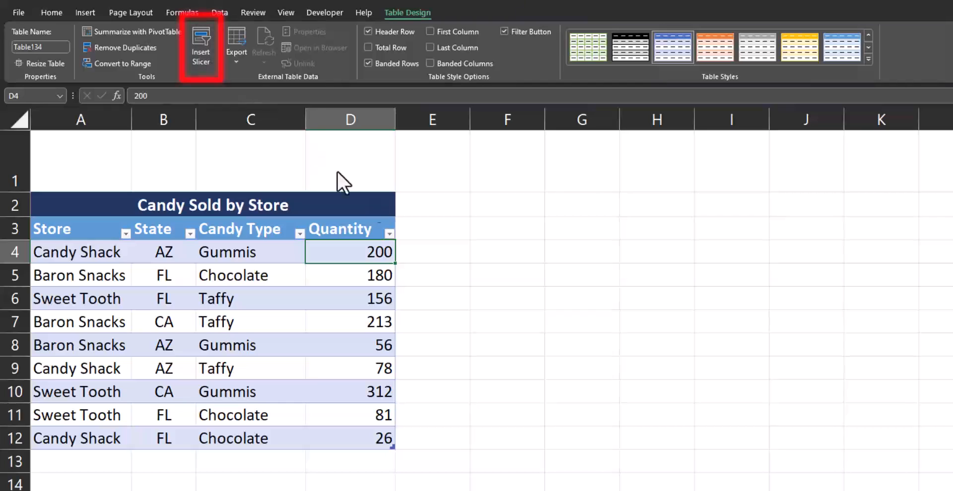
click(200, 43)
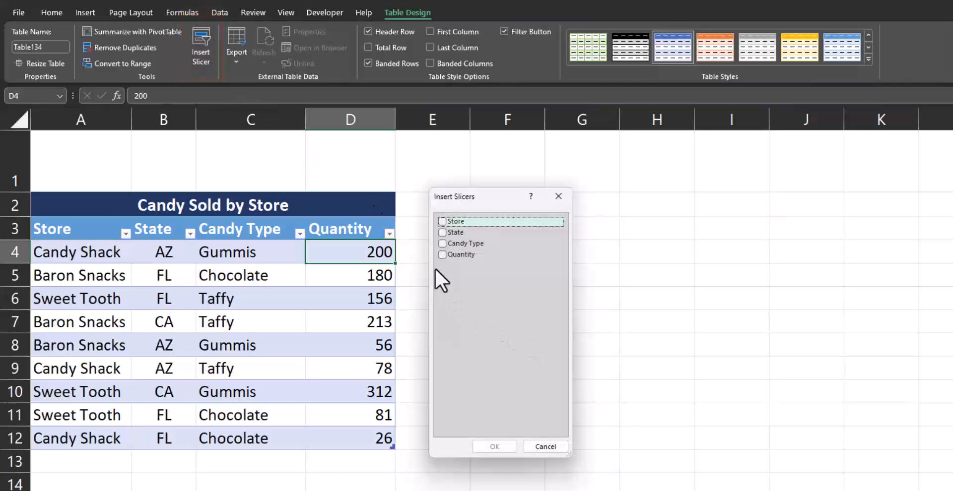
click(442, 244)
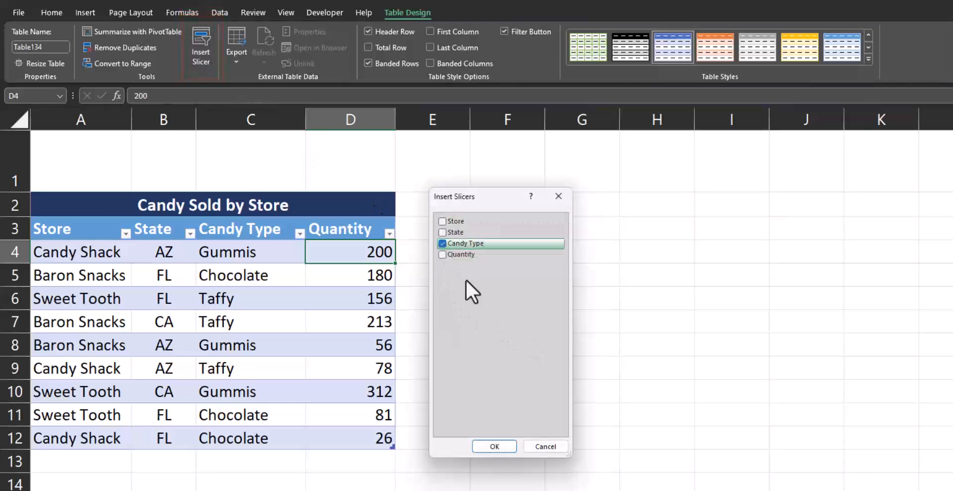
click(493, 446)
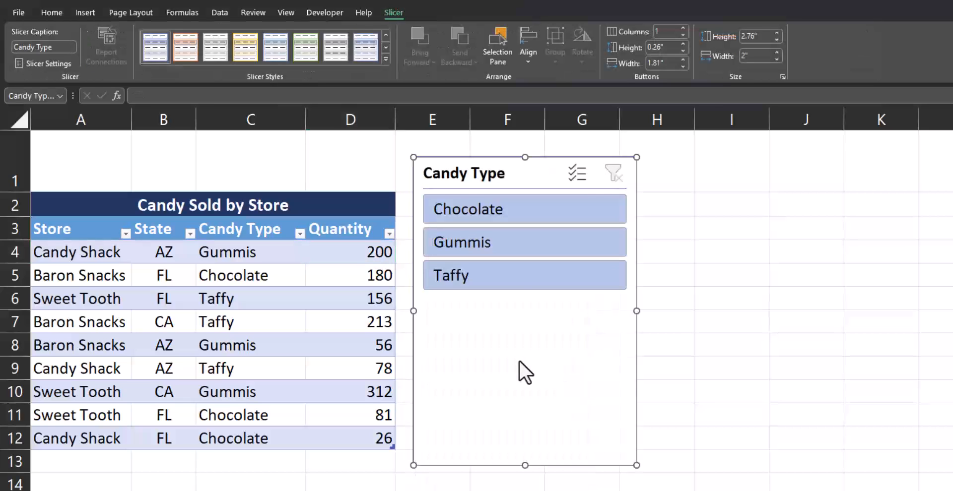
click(523, 275)
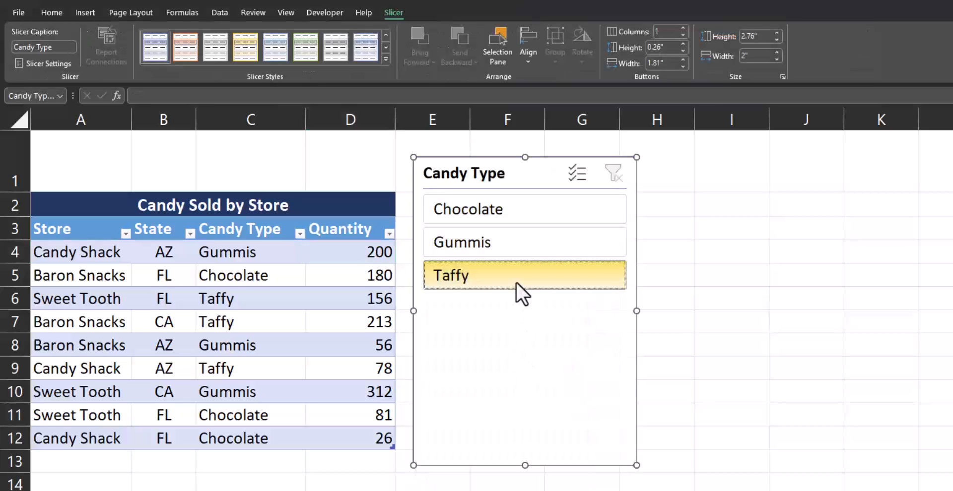
click(524, 243)
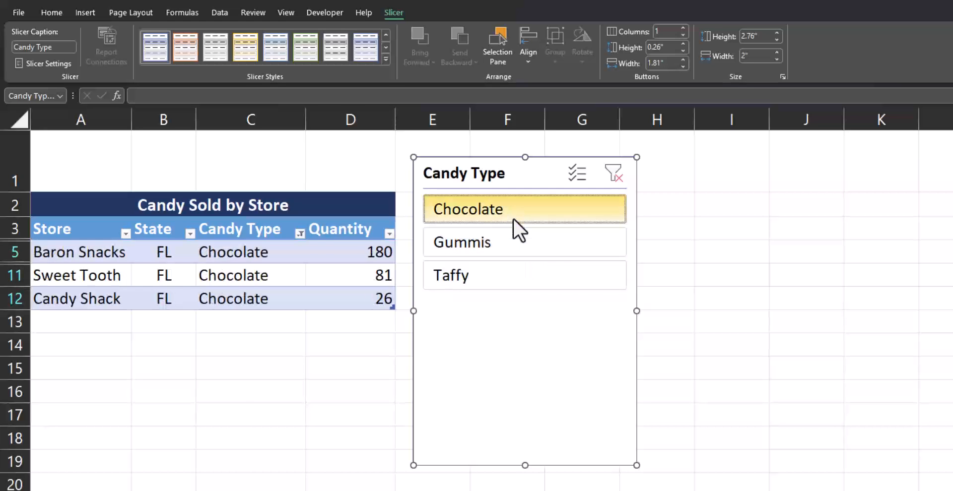
In Slicer Settings, rename the Candy Type slicer to 'Type' and turn off Display header.
click(612, 172)
text(T)
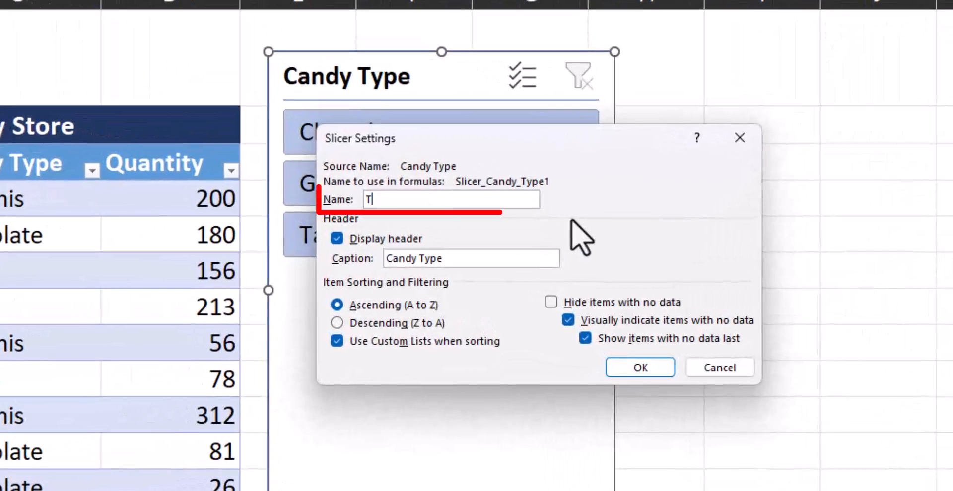
text(ype)
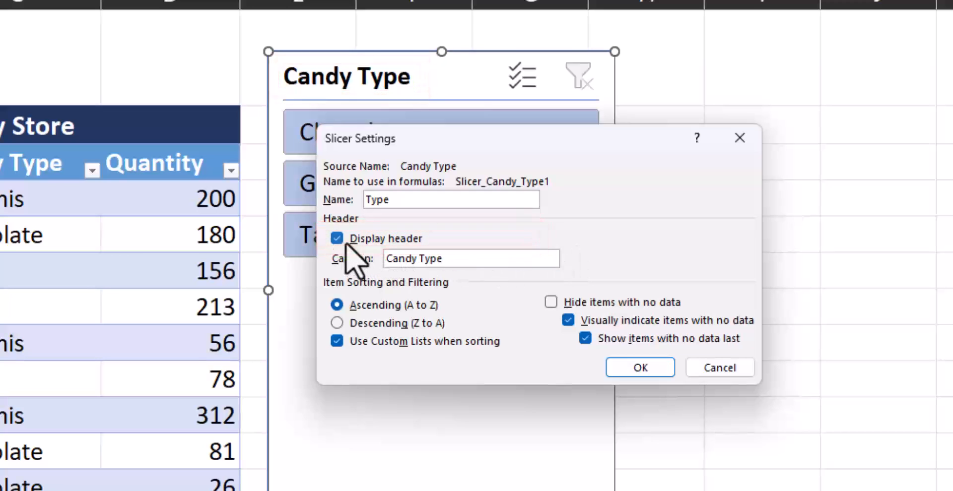
click(336, 238)
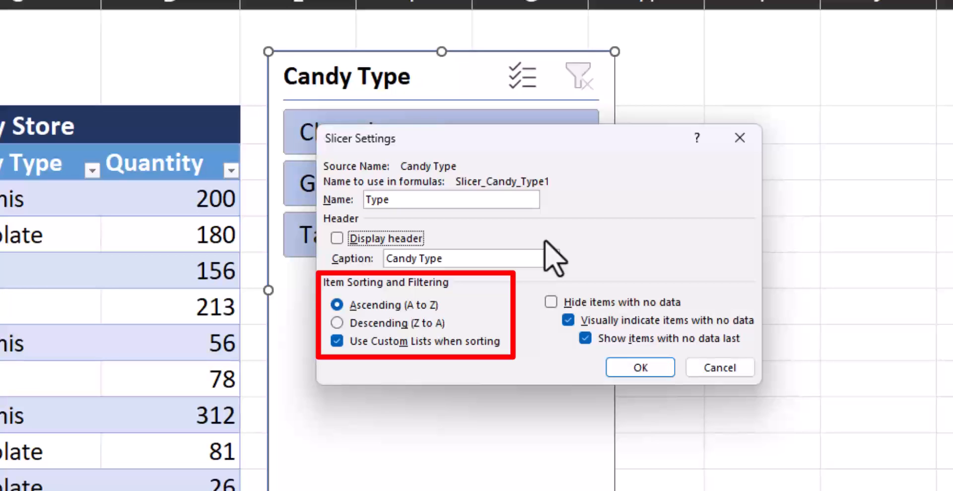
mouse_move(573, 189)
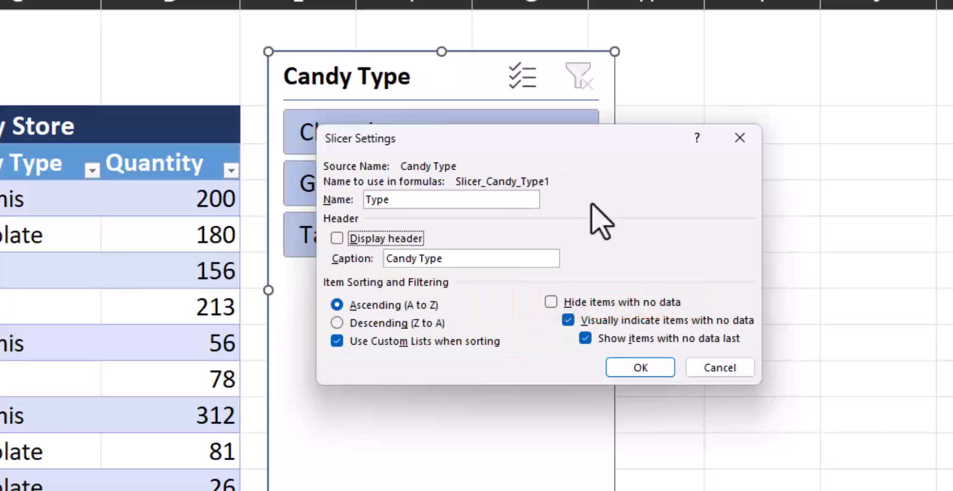
click(638, 367)
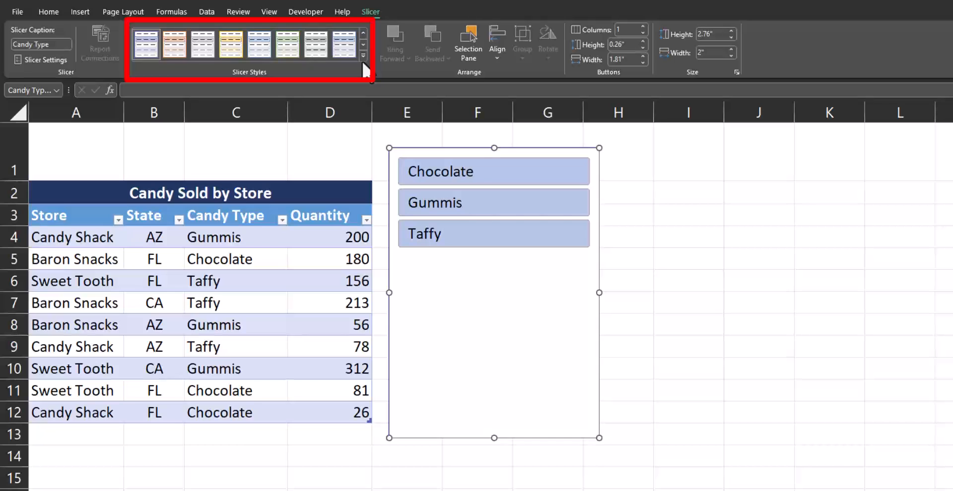
mouse_move(363, 57)
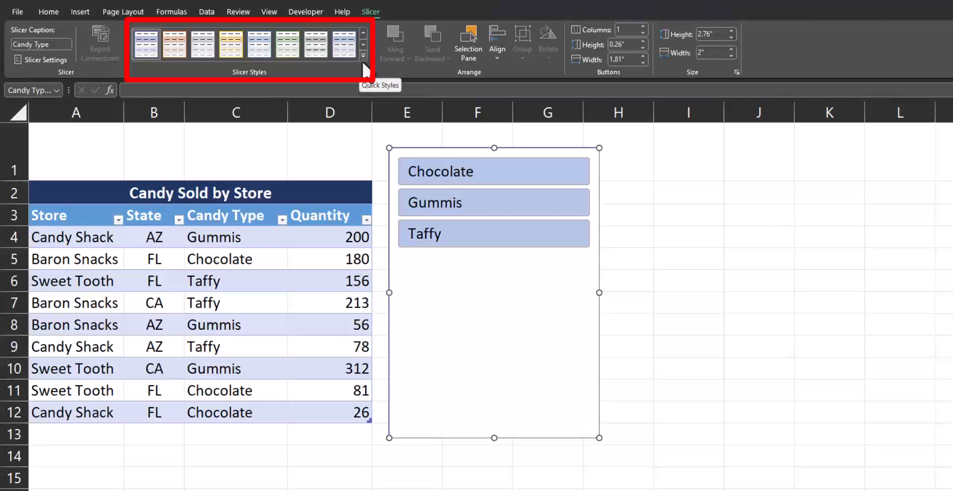
Apply Slicer Style Dark 1 from the Slicer Styles gallery to the Candy Type slicer.
click(362, 61)
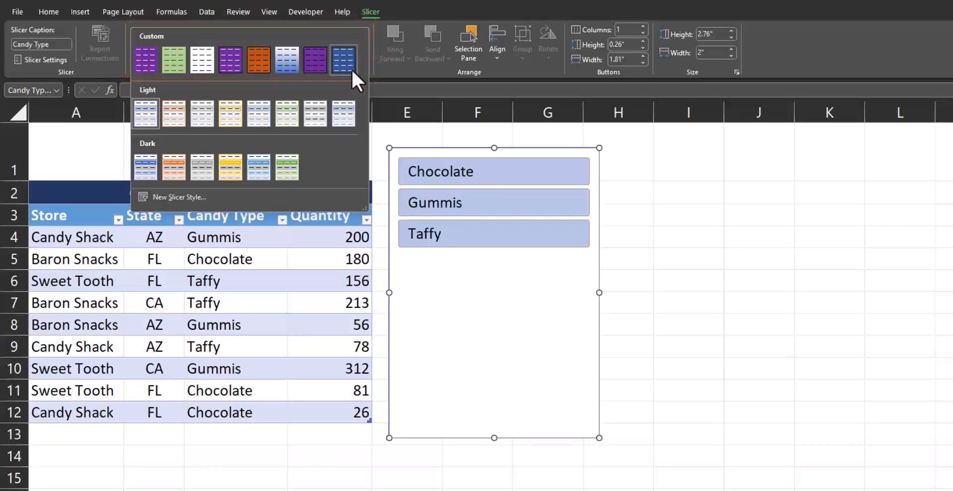
mouse_move(146, 167)
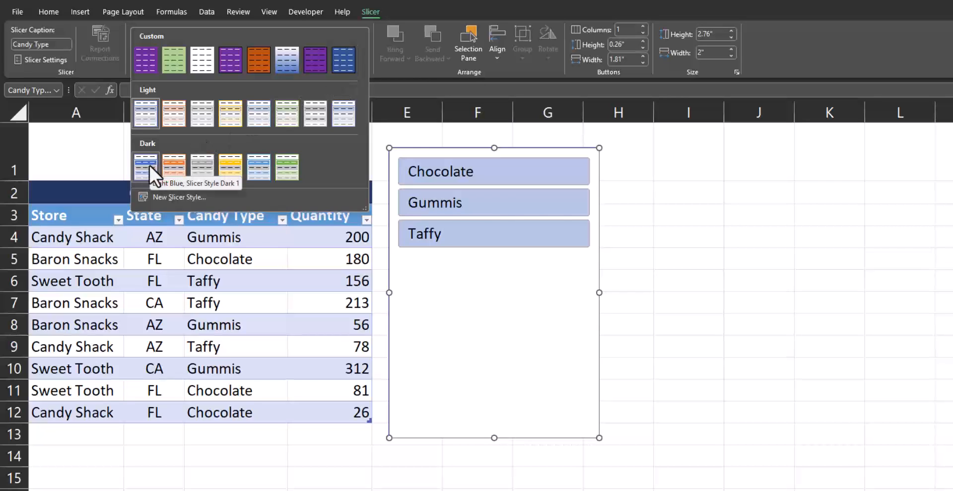
click(146, 167)
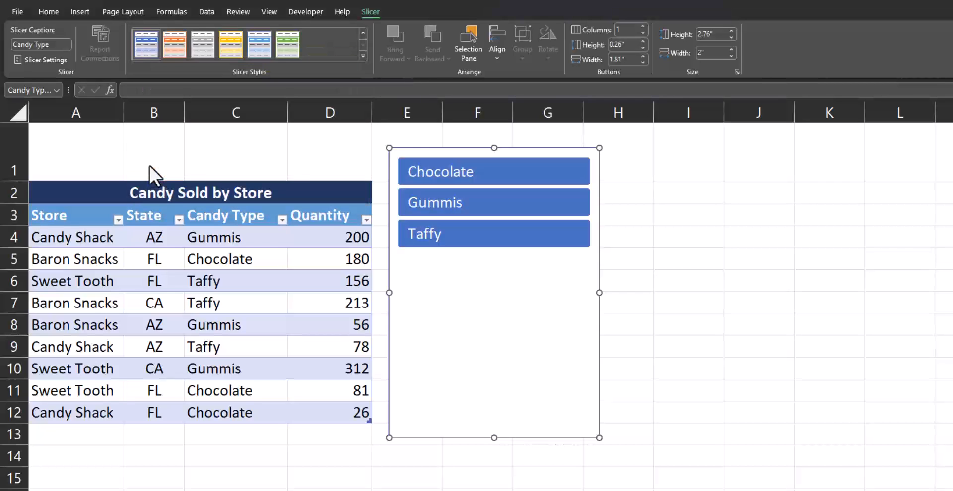
click(362, 58)
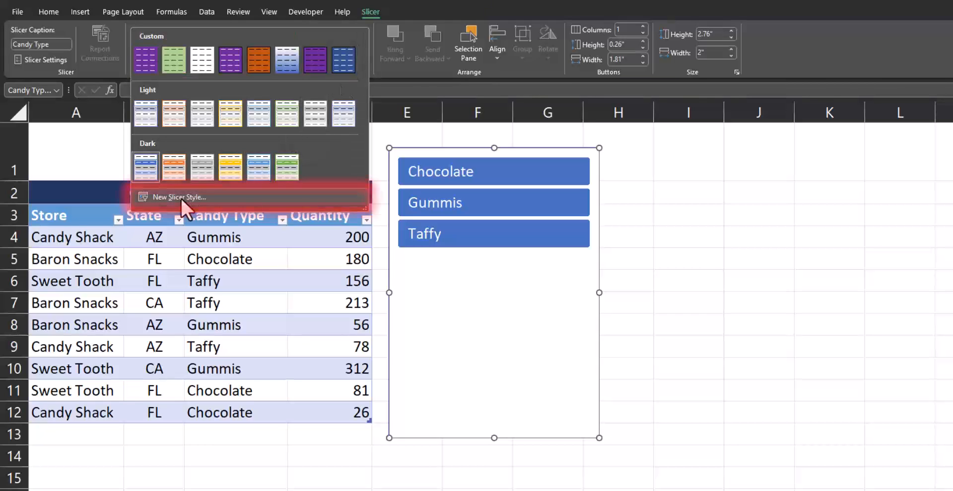
Name the new slicer style 'Career Solutions' and select the Whole Slicer element.
click(179, 197)
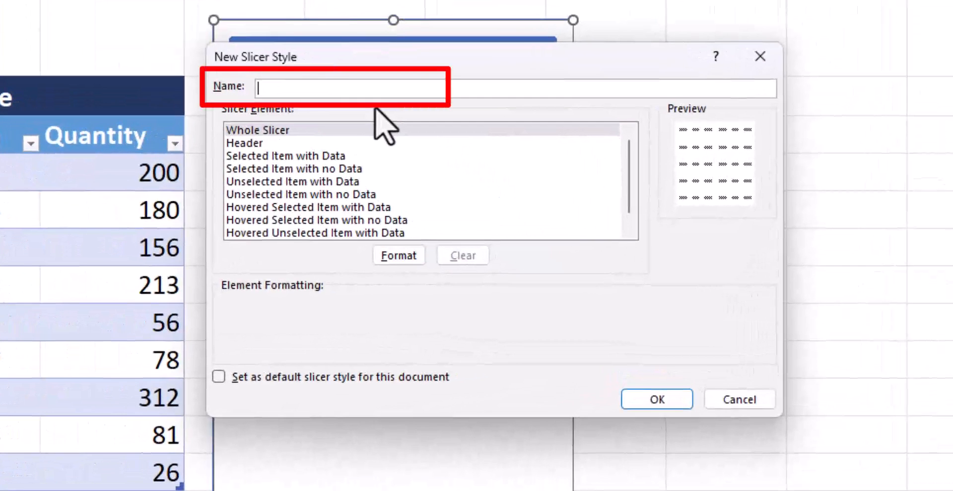
text(Career Solutions)
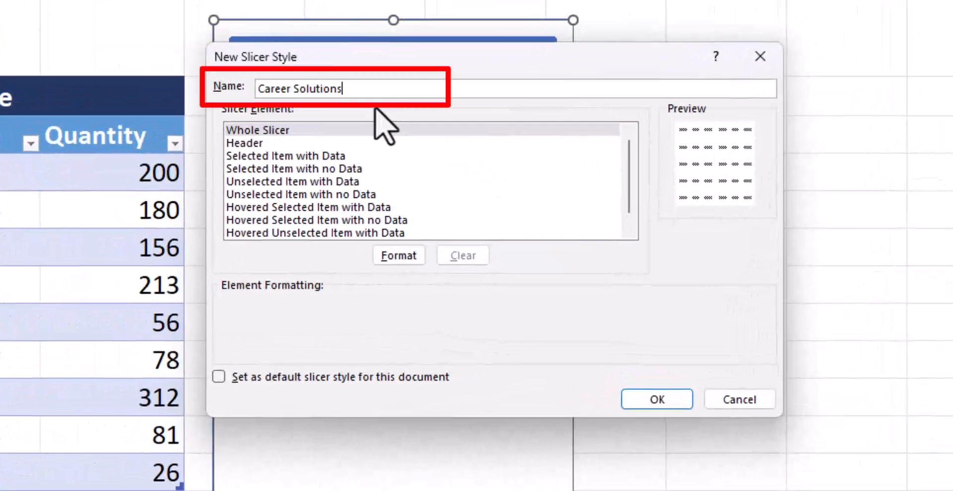
click(256, 129)
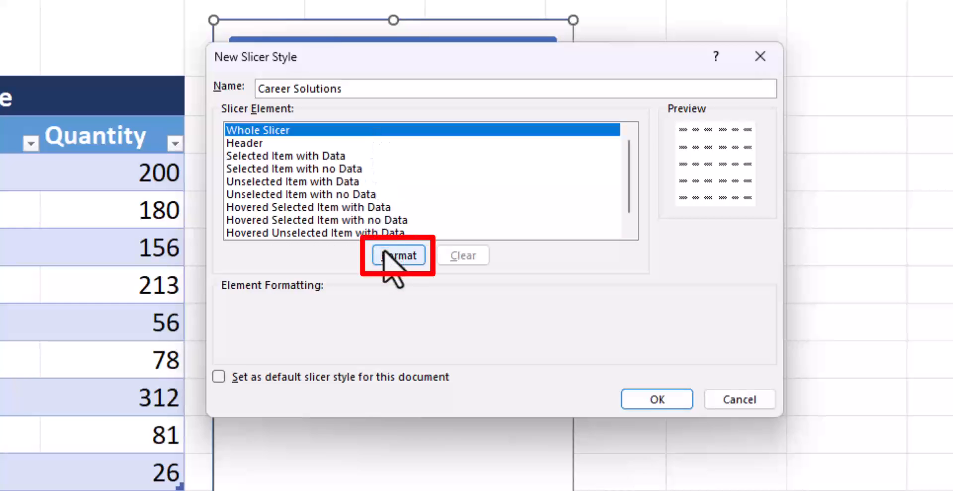
Format Whole Slicer with a blue two-colour gradient fill and a thick outline border.
click(399, 255)
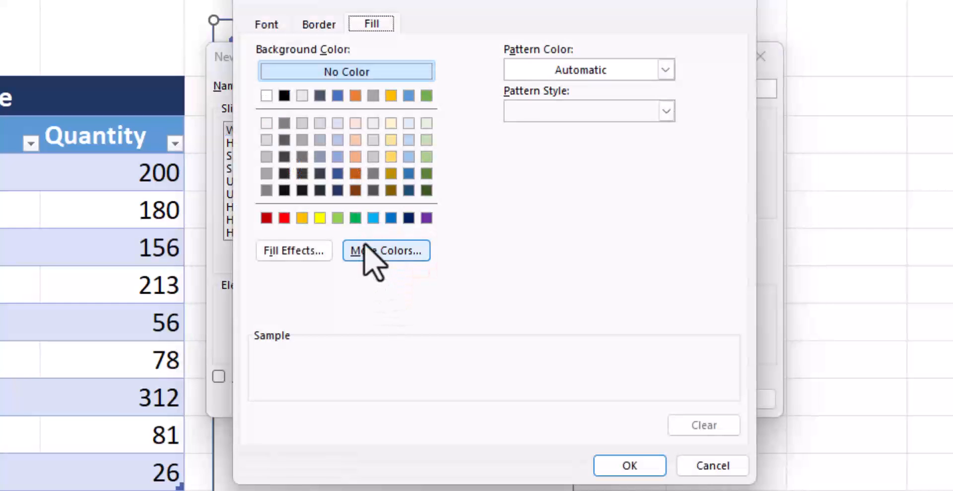
click(338, 174)
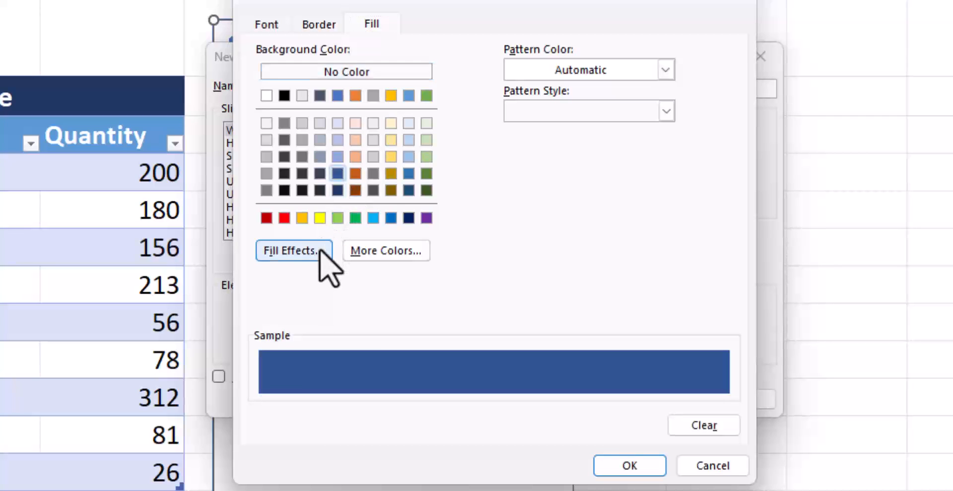
click(293, 250)
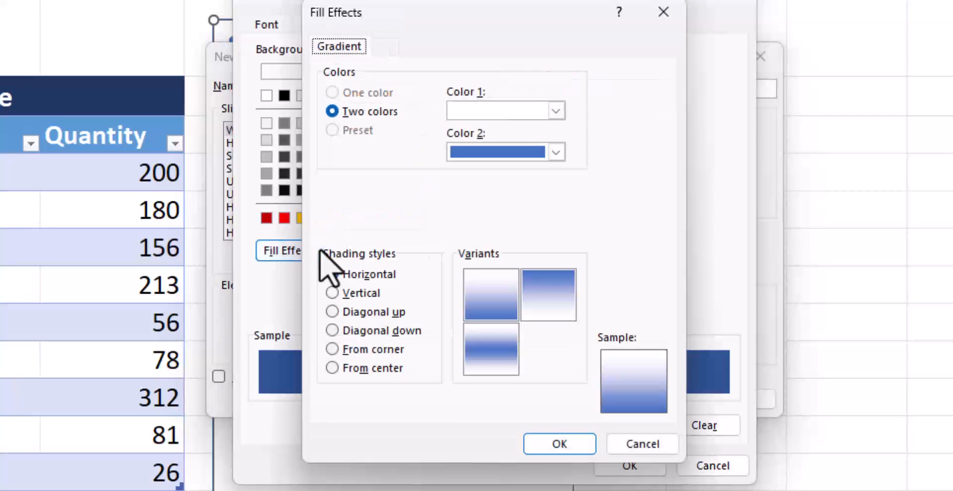
click(332, 274)
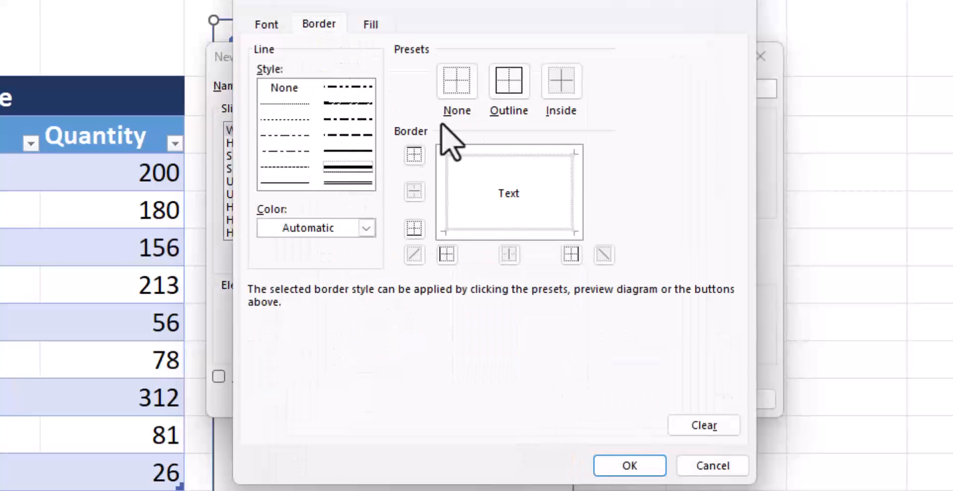
click(509, 81)
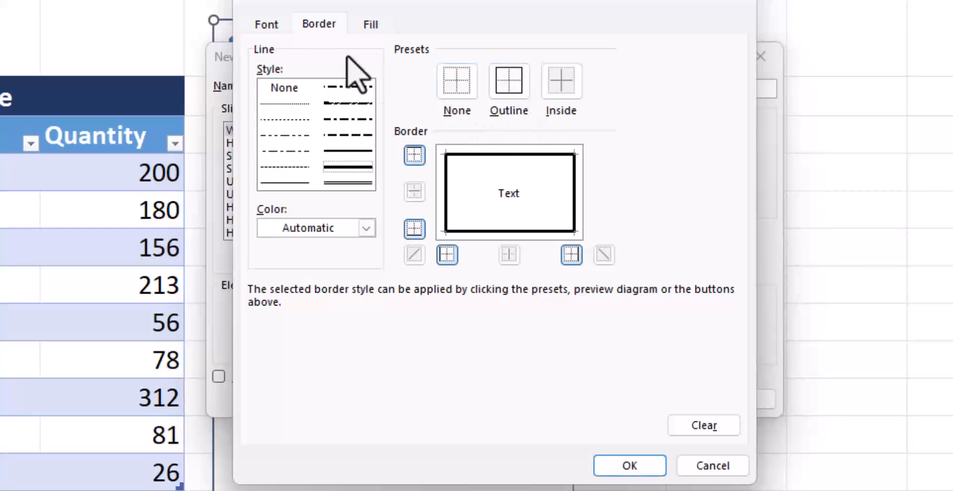
click(265, 24)
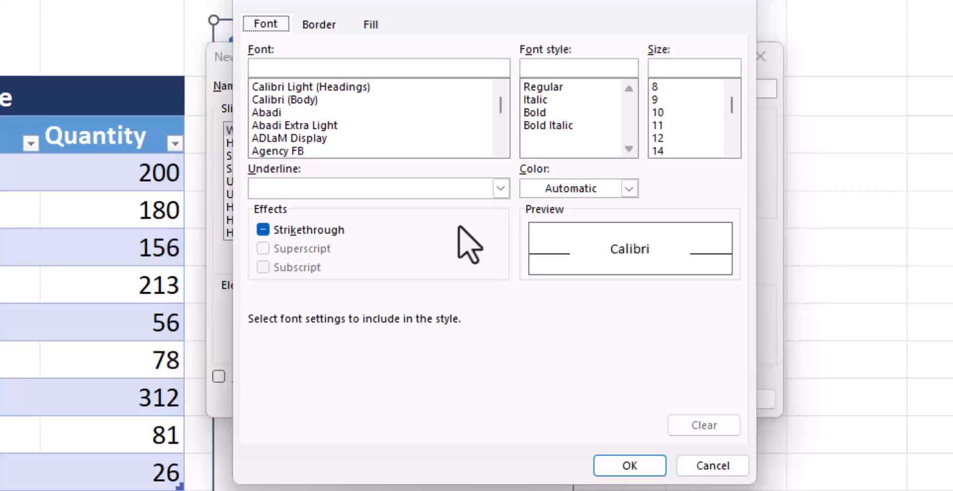
Set the Career Solutions font size to 10 with a theme font colour.
click(377, 67)
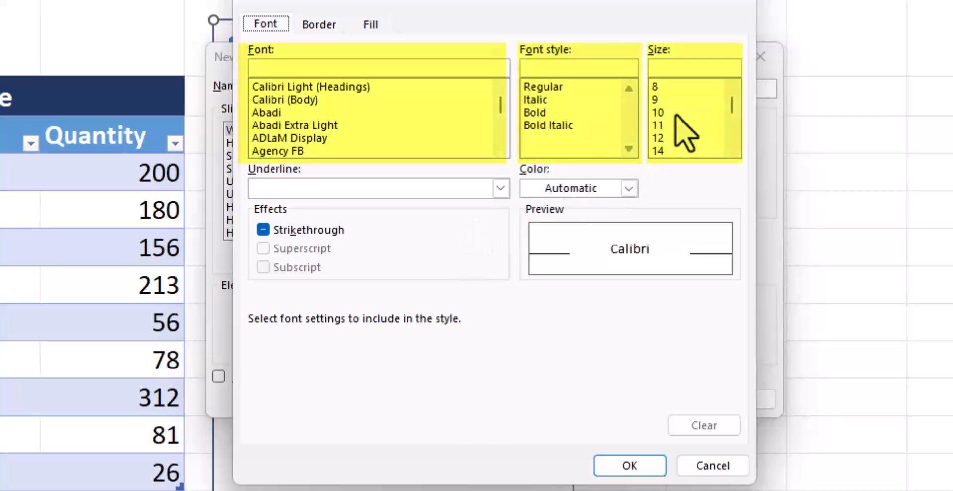
click(658, 113)
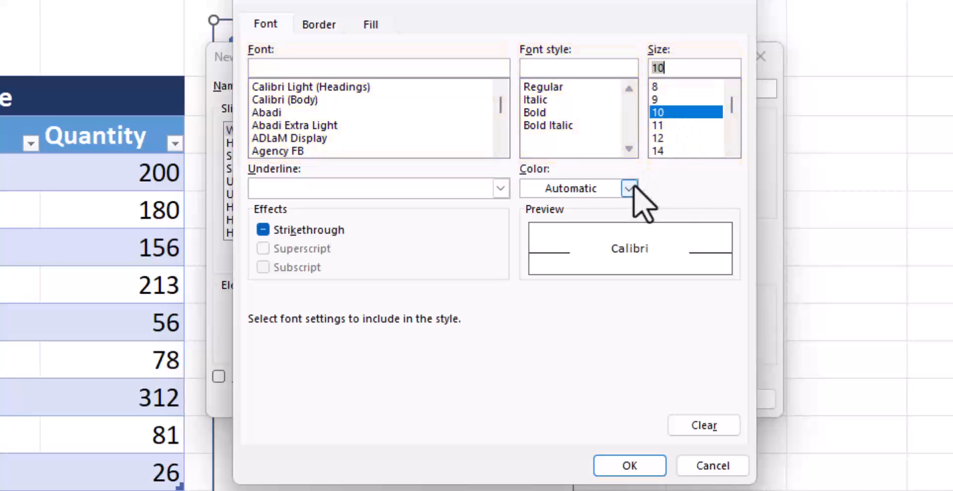
click(629, 188)
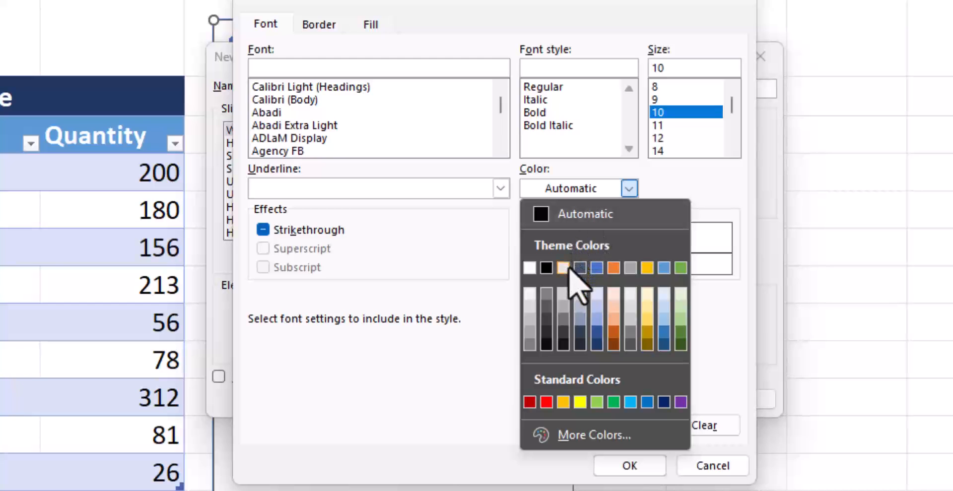
click(629, 466)
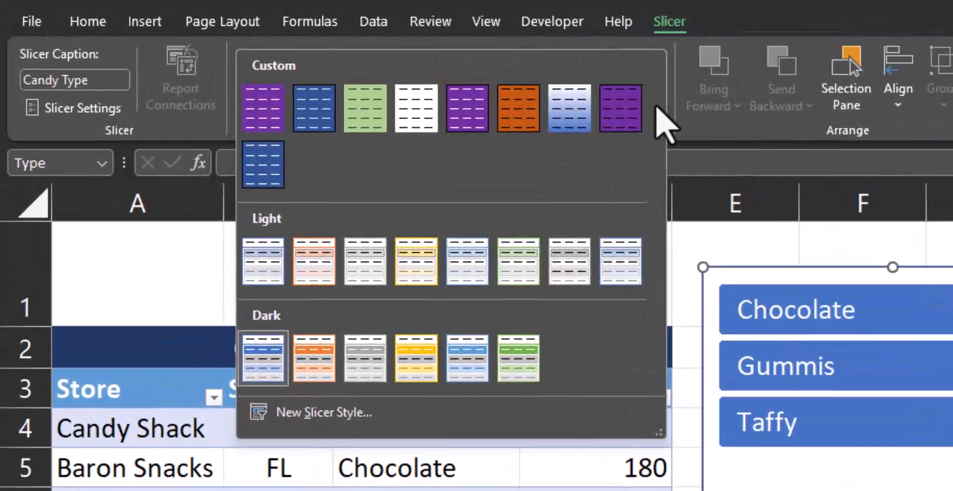
mouse_move(314, 108)
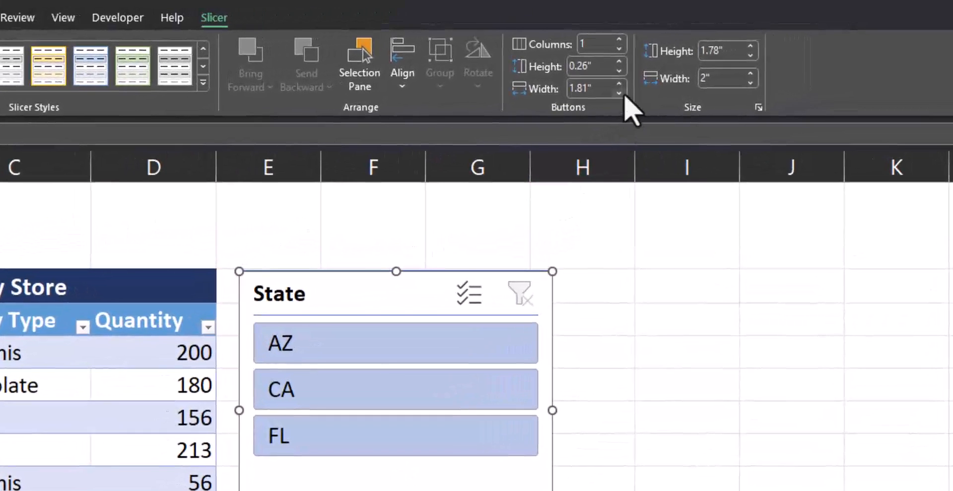
Set the State slicer to 3 button columns, shorten its box, and narrow buttons to 0.4".
click(619, 39)
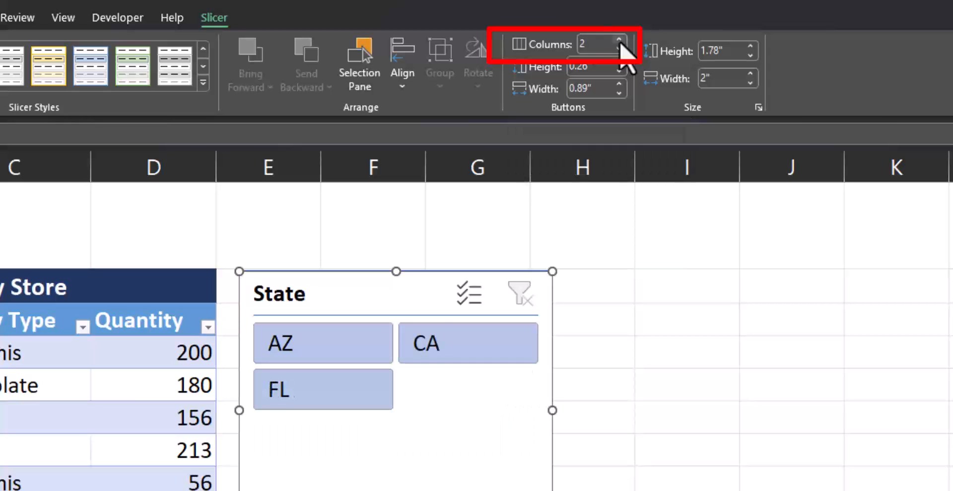
click(619, 40)
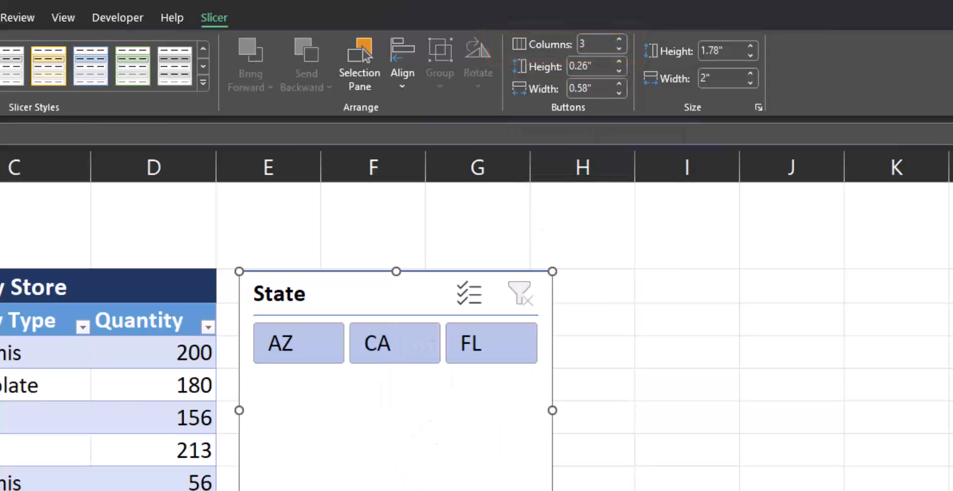
drag(395, 410, 407, 378)
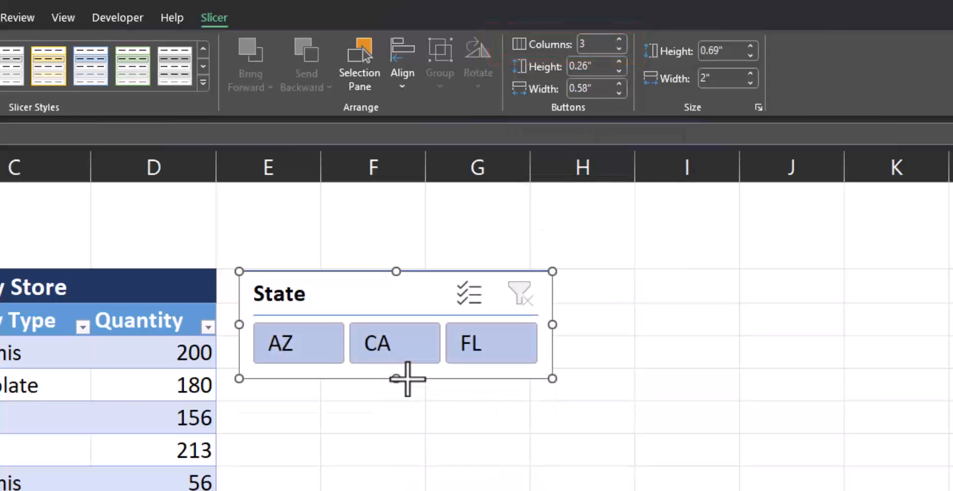
click(618, 92)
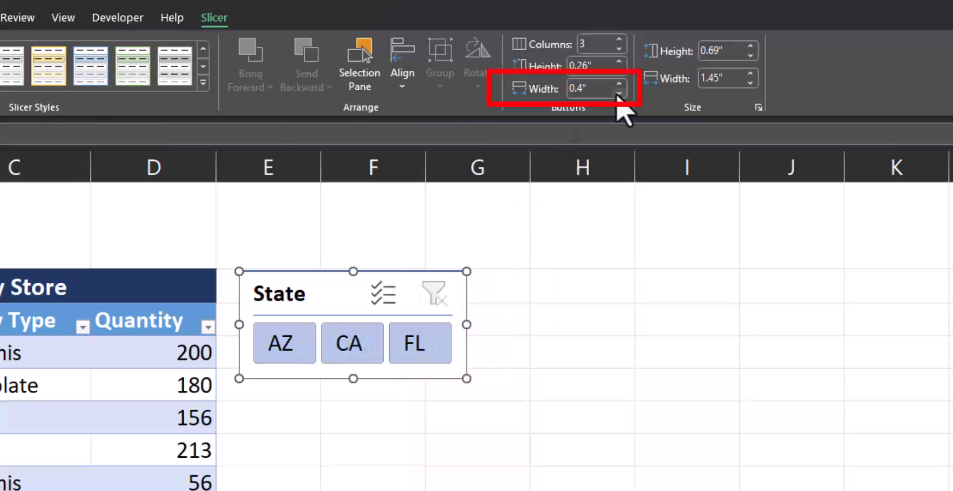